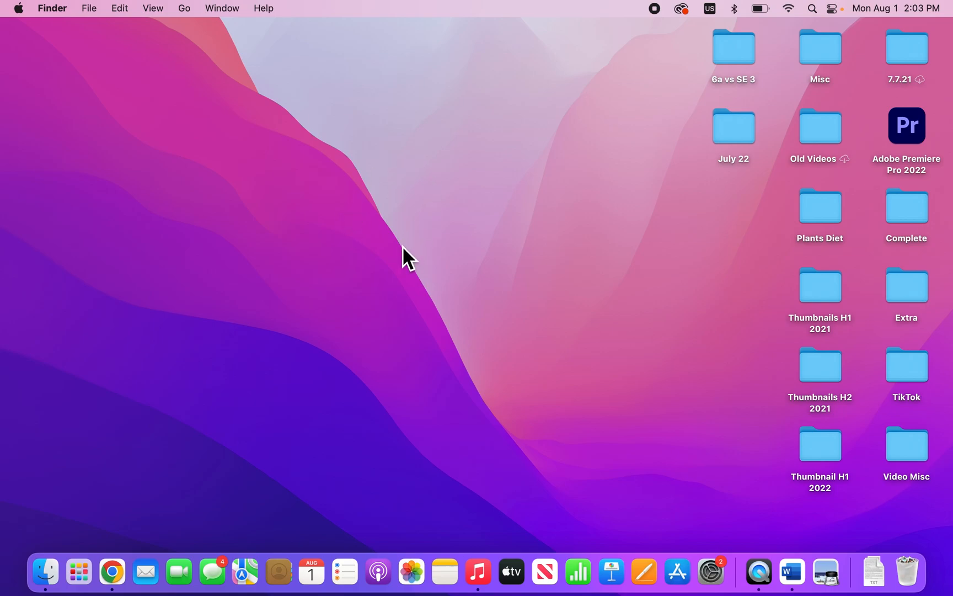
{"action": "mouse_move", "coordinate": [271, 201]}
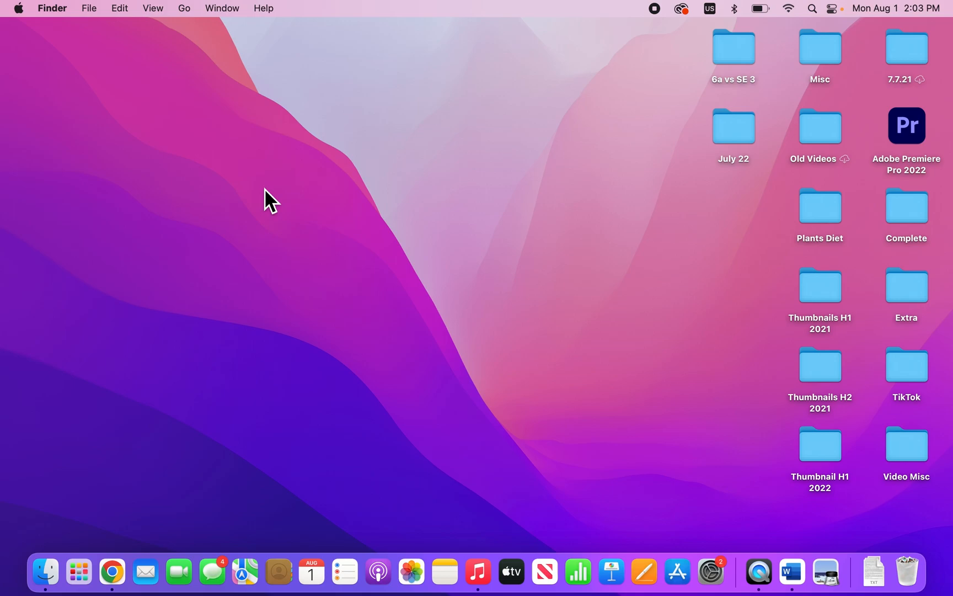
{"action": "mouse_move", "coordinate": [152, 108]}
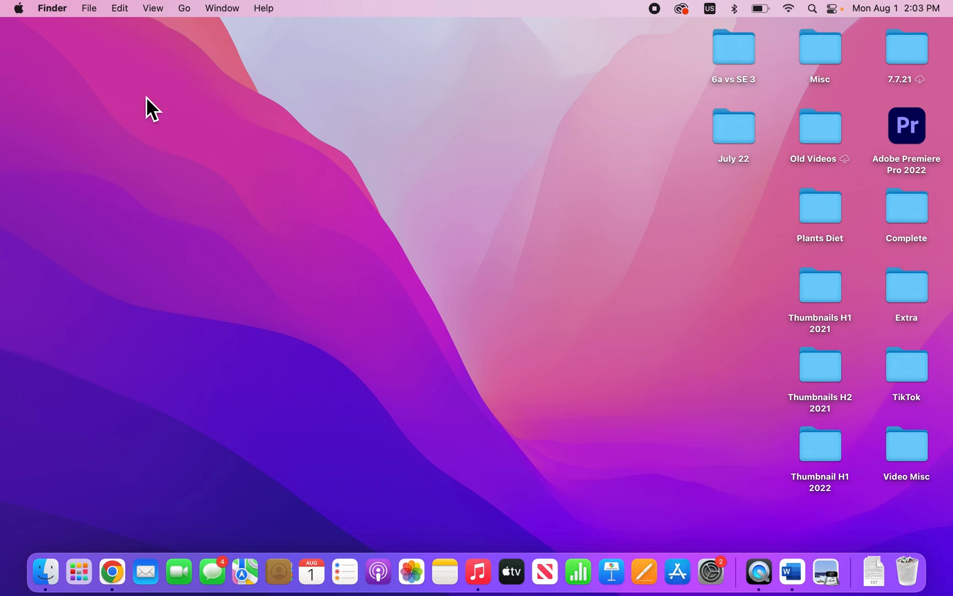
{"action": "mouse_move", "coordinate": [108, 85]}
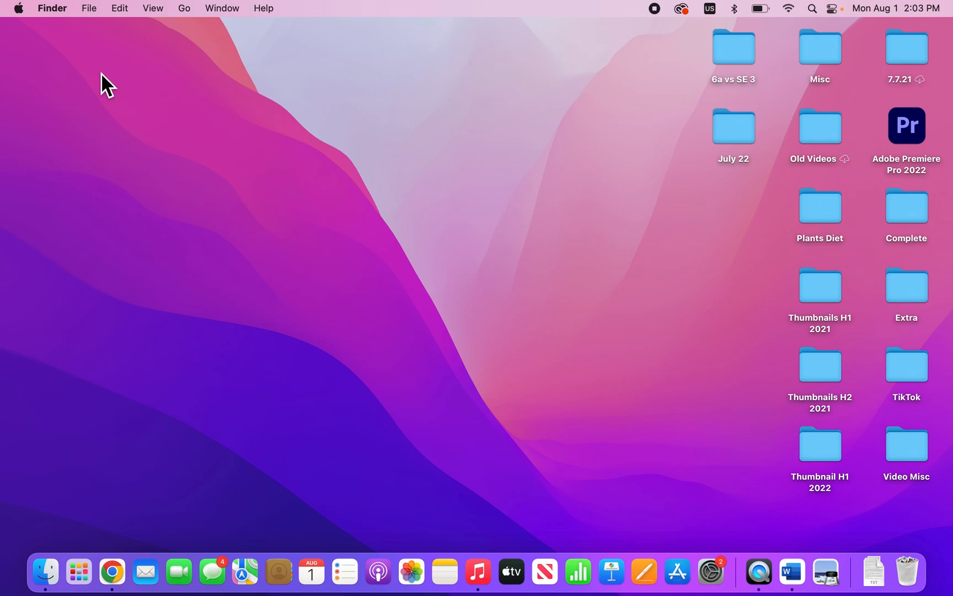
{"action": "mouse_move", "coordinate": [108, 16]}
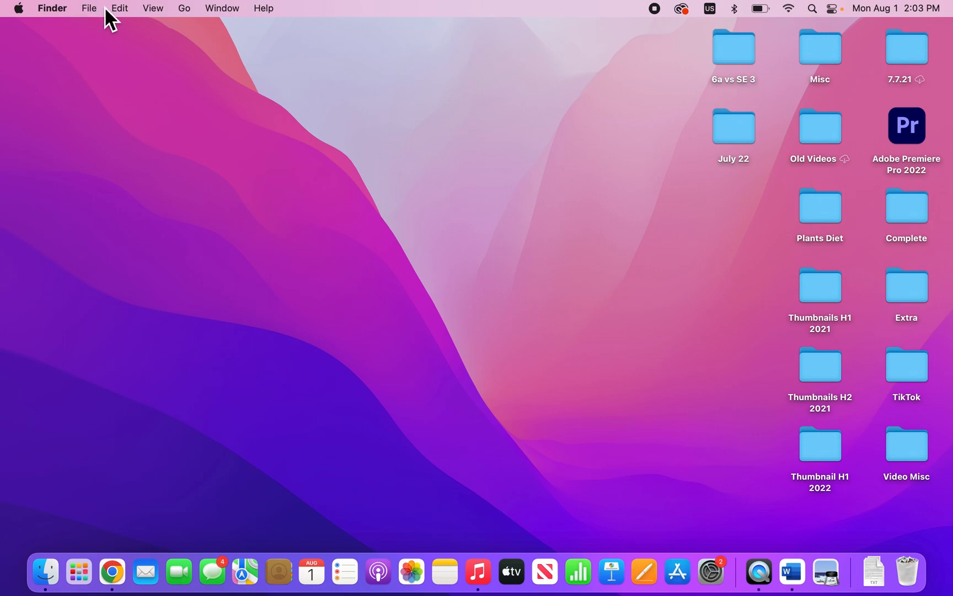
{"action": "mouse_move", "coordinate": [61, 27]}
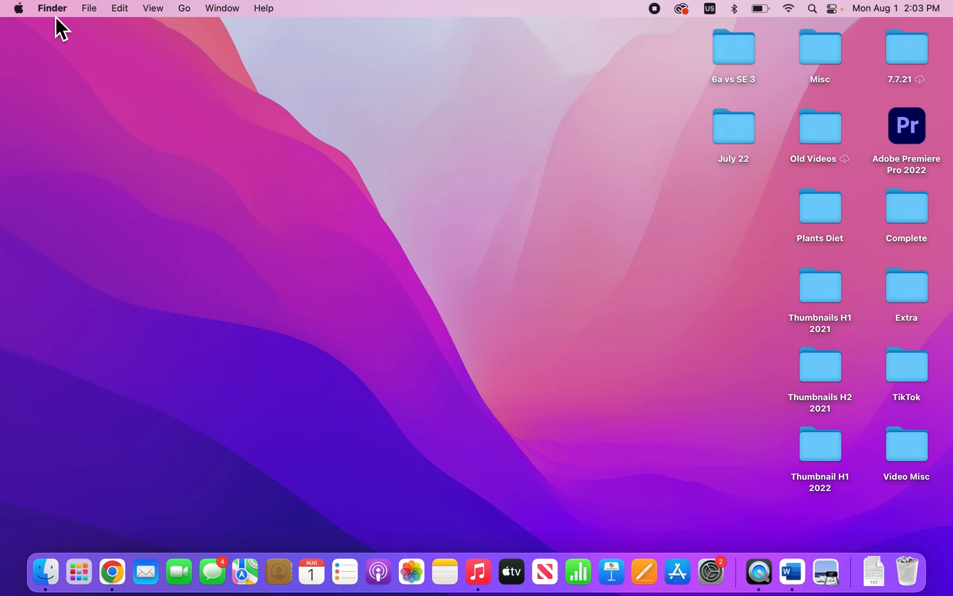
{"action": "mouse_move", "coordinate": [194, 25]}
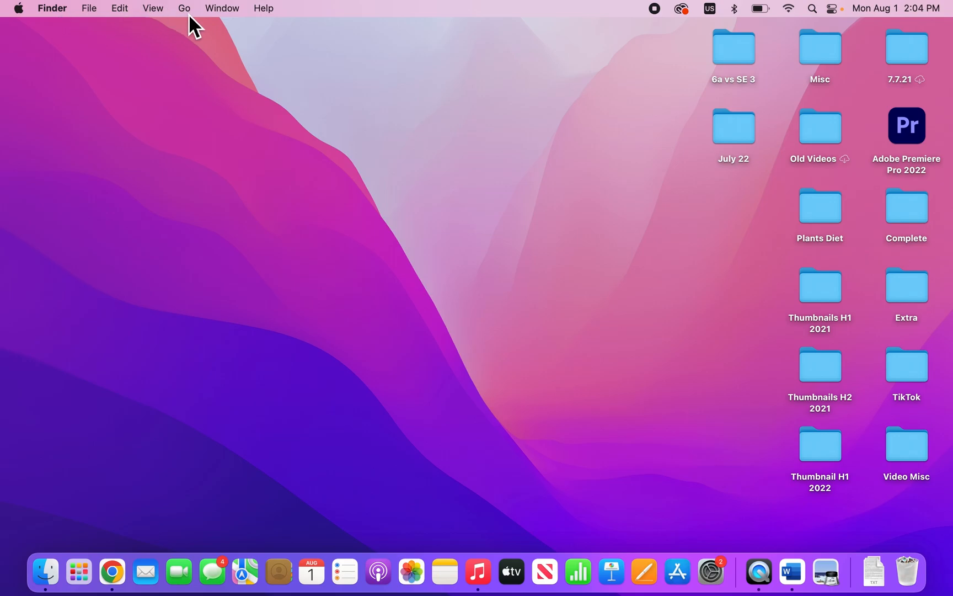
Choose Go to Folder… from Finder's Go menu
{"action": "left_click", "coordinate": [184, 8]}
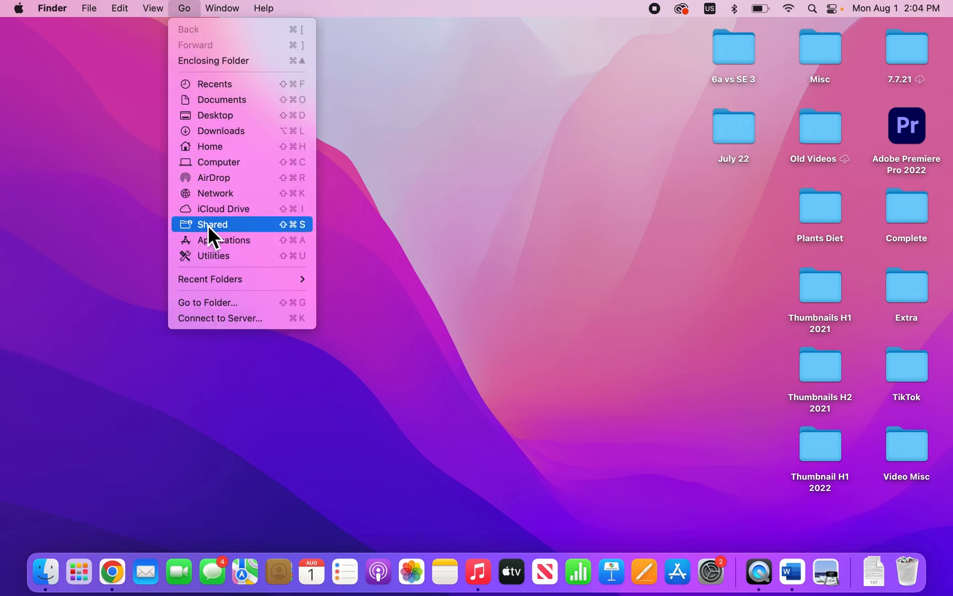
{"action": "mouse_move", "coordinate": [214, 302]}
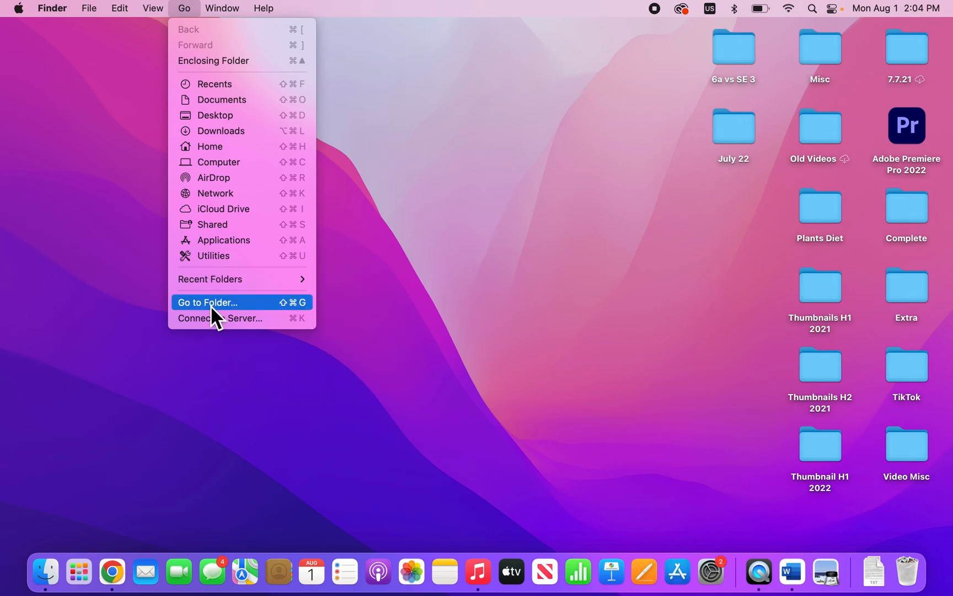
{"action": "left_click", "coordinate": [206, 303]}
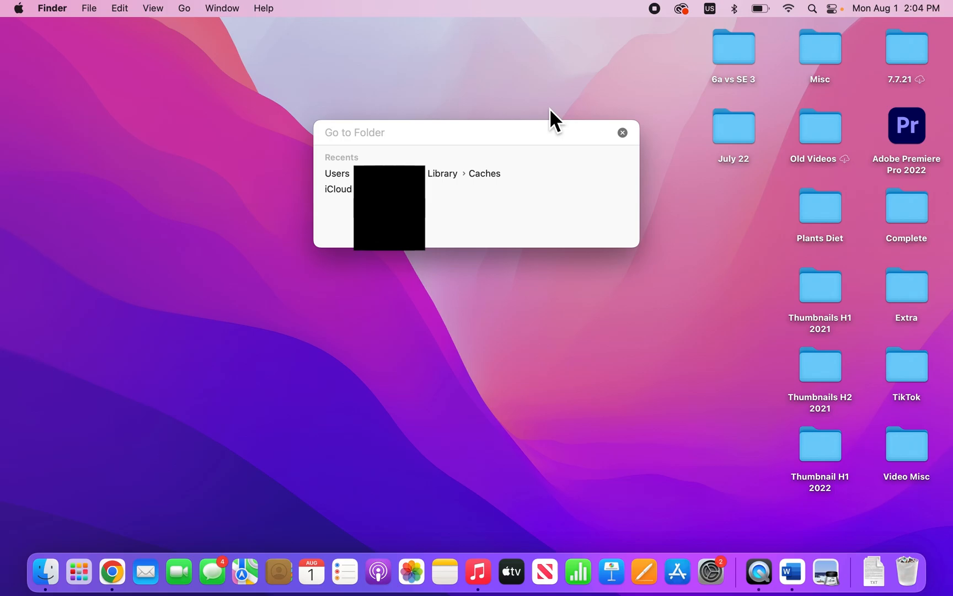
Jump to the ~/Library/Caches folder by entering its path
{"action": "type", "text": "~/library/"}
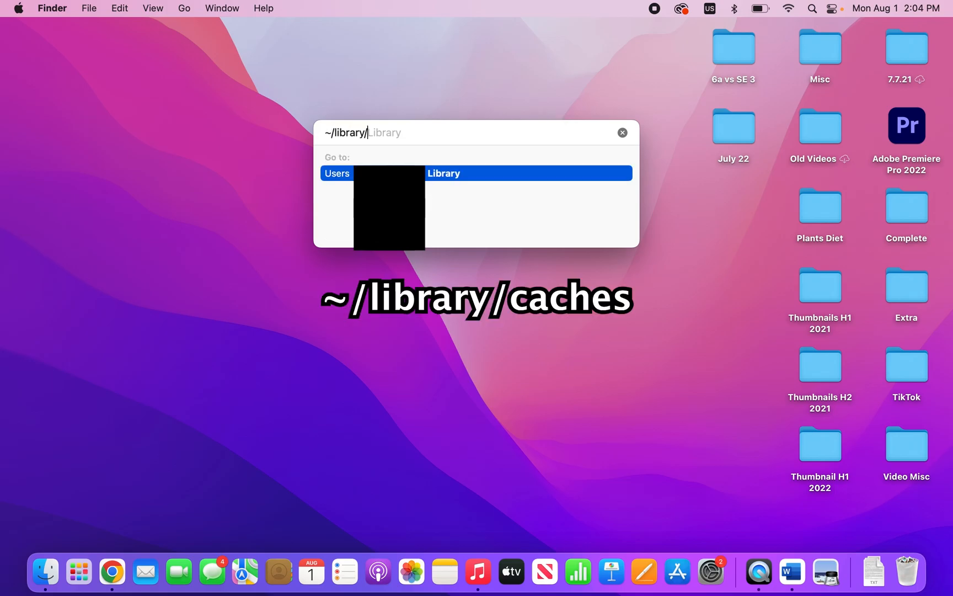
{"action": "type", "text": "caches"}
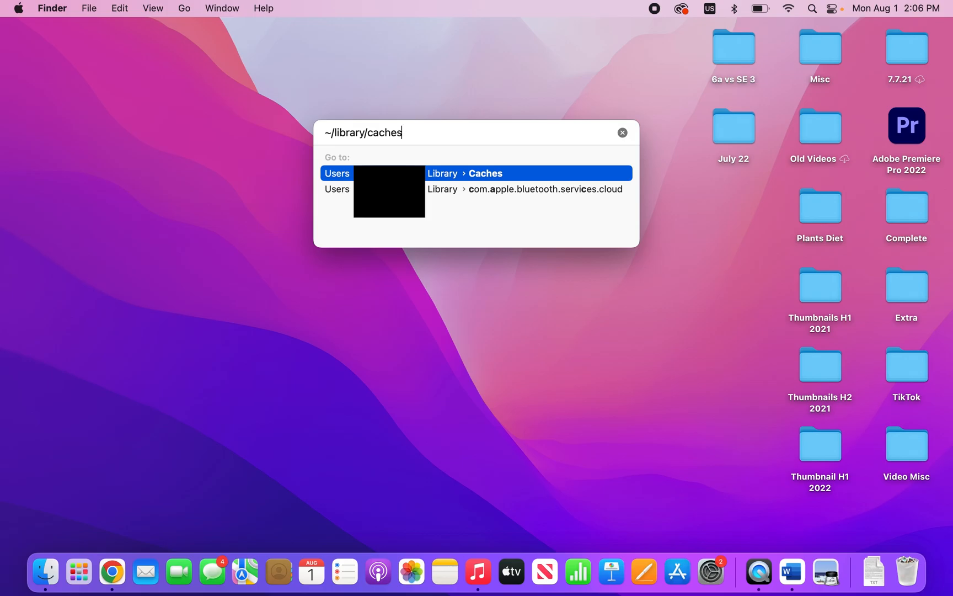
{"action": "key", "text": "Return"}
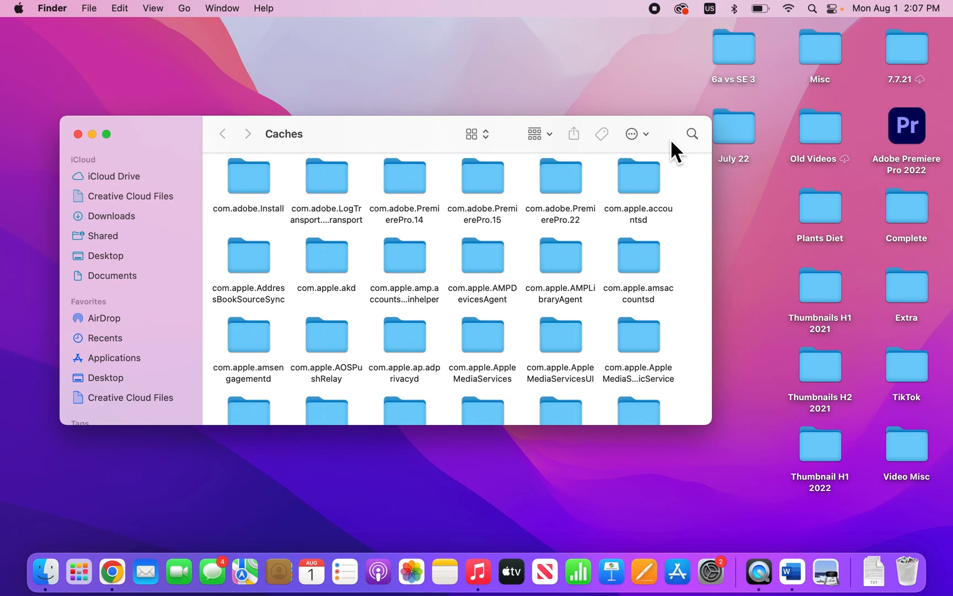
{"action": "mouse_move", "coordinate": [223, 181]}
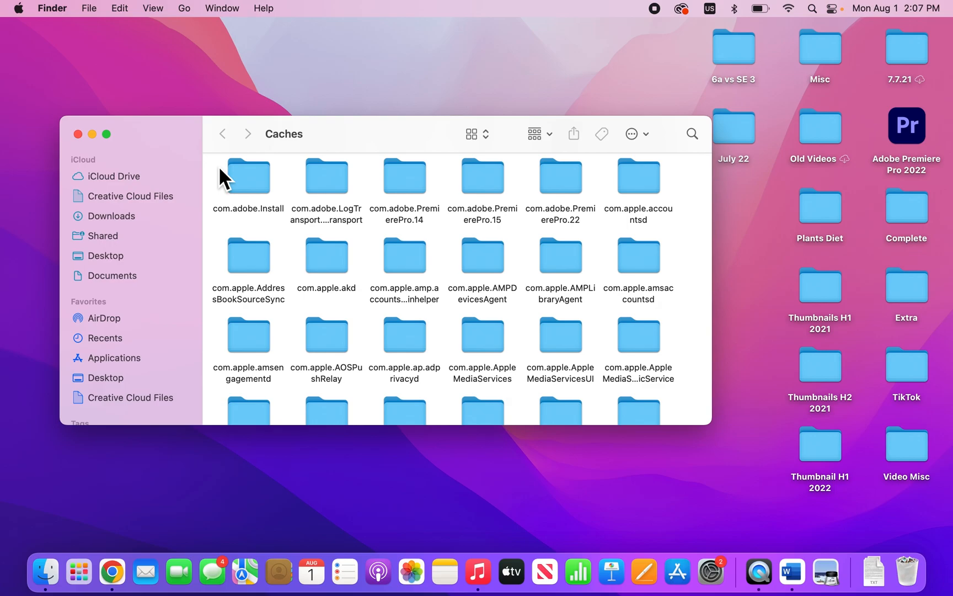
Select all cache folders in the Caches window with Command+A
{"action": "key", "text": "cmd+a"}
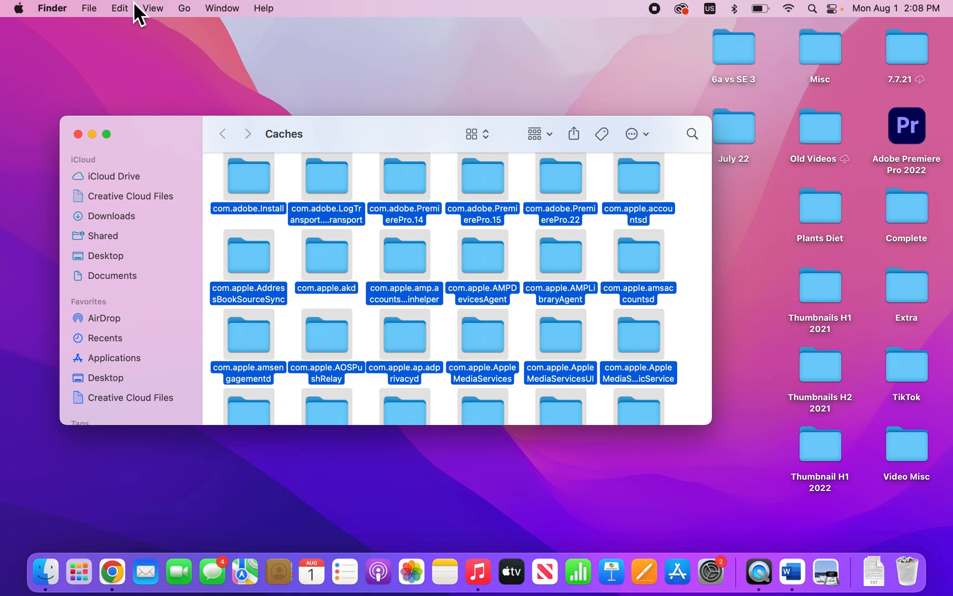
{"action": "left_click", "coordinate": [88, 7]}
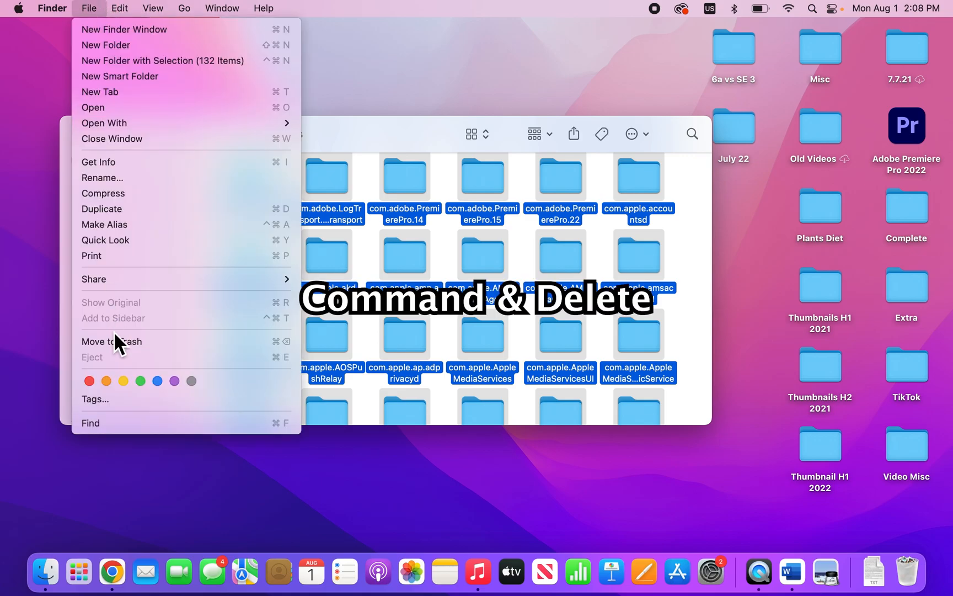
{"action": "mouse_move", "coordinate": [161, 354]}
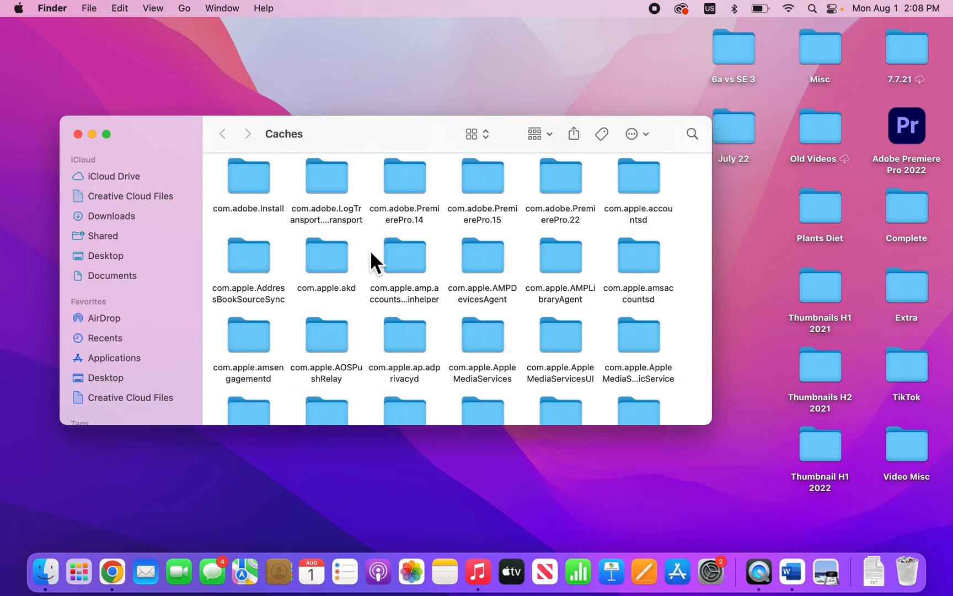
{"action": "mouse_move", "coordinate": [316, 231]}
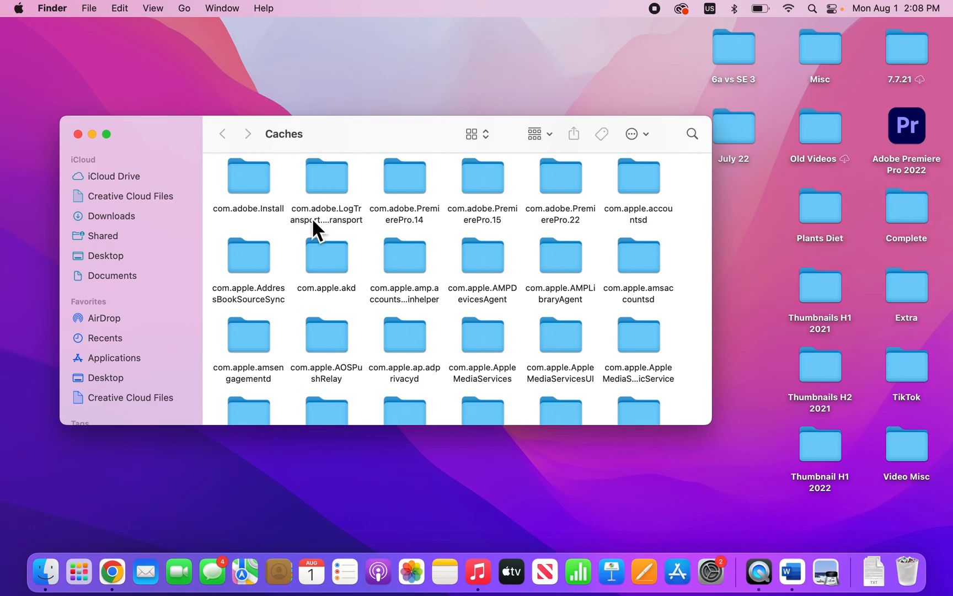
{"action": "mouse_move", "coordinate": [279, 234]}
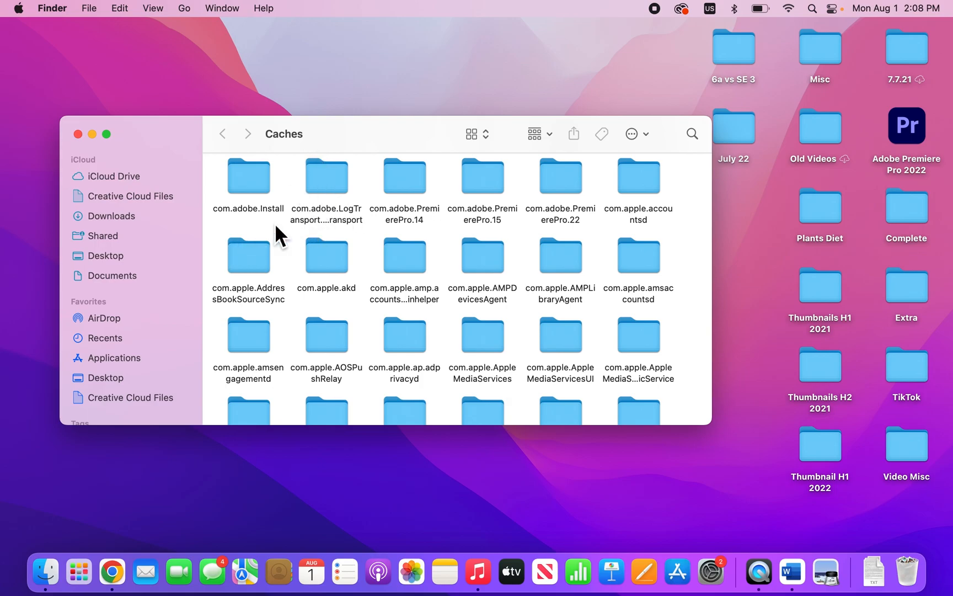
Scroll down through the Caches list to the cache folder to trash
{"action": "scroll", "scroll_direction": "down", "scroll_amount": 3}
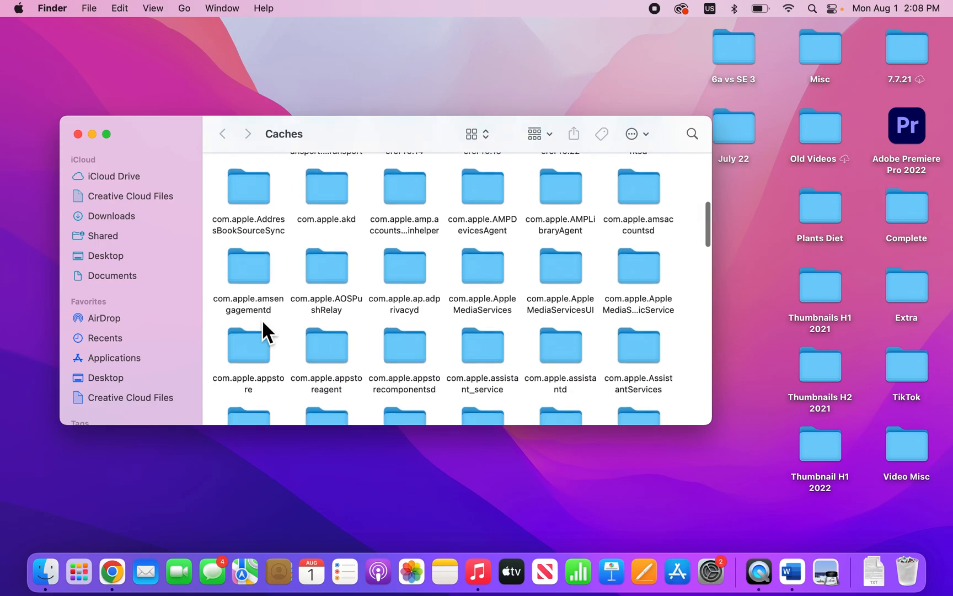
{"action": "scroll", "scroll_direction": "down", "scroll_amount": 3}
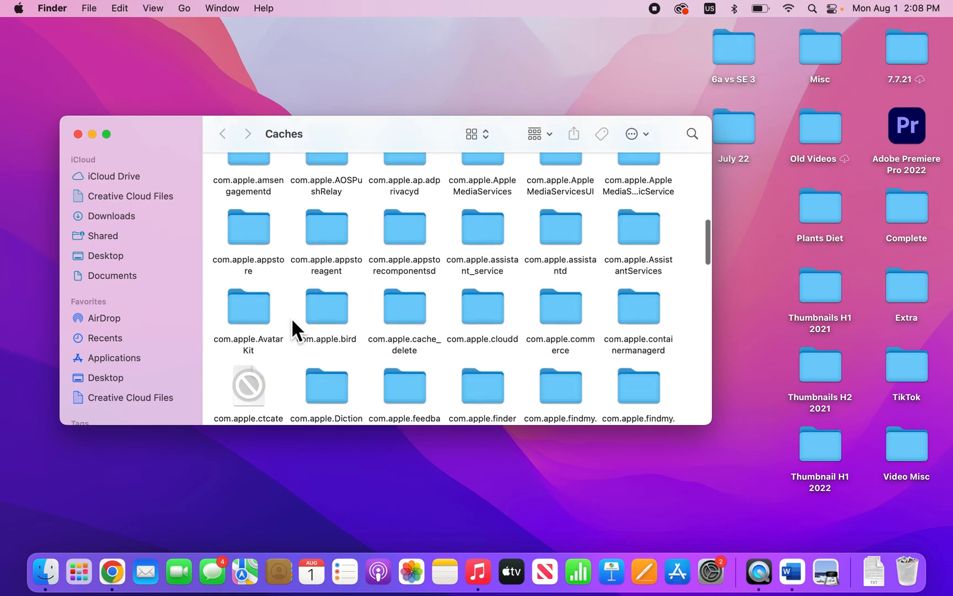
{"action": "scroll", "scroll_direction": "down", "scroll_amount": 3}
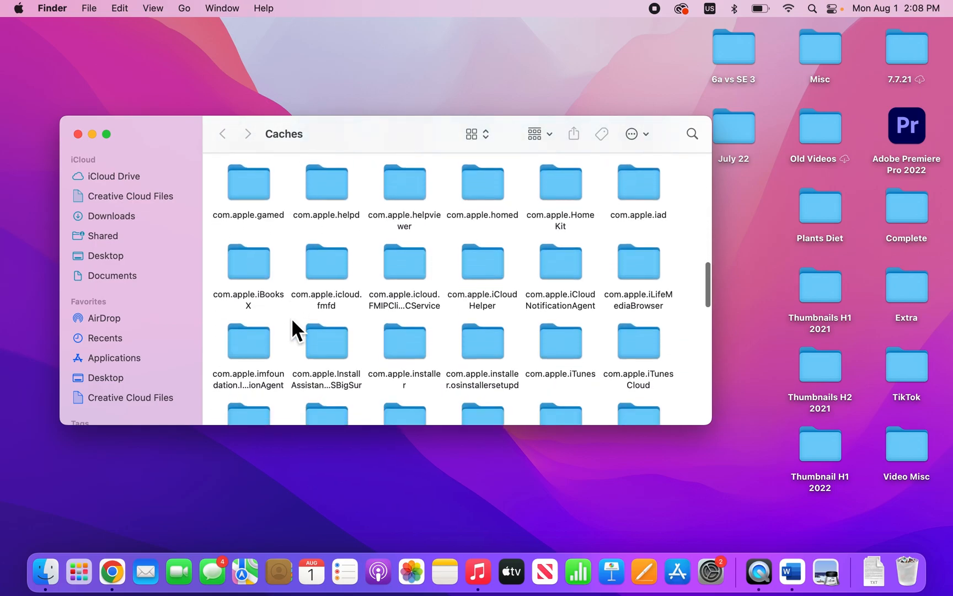
{"action": "mouse_move", "coordinate": [265, 285]}
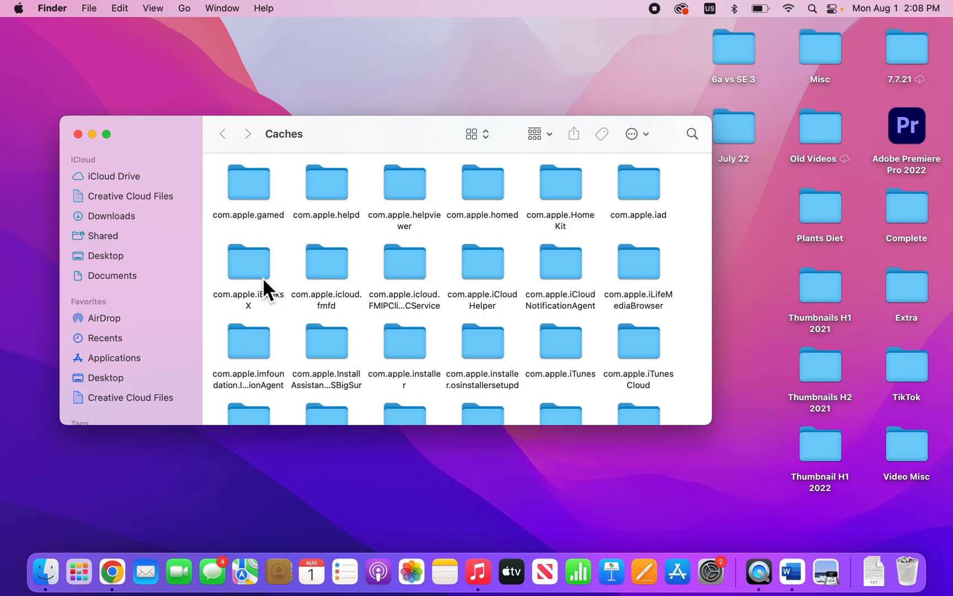
{"action": "scroll", "scroll_direction": "down", "scroll_amount": 3}
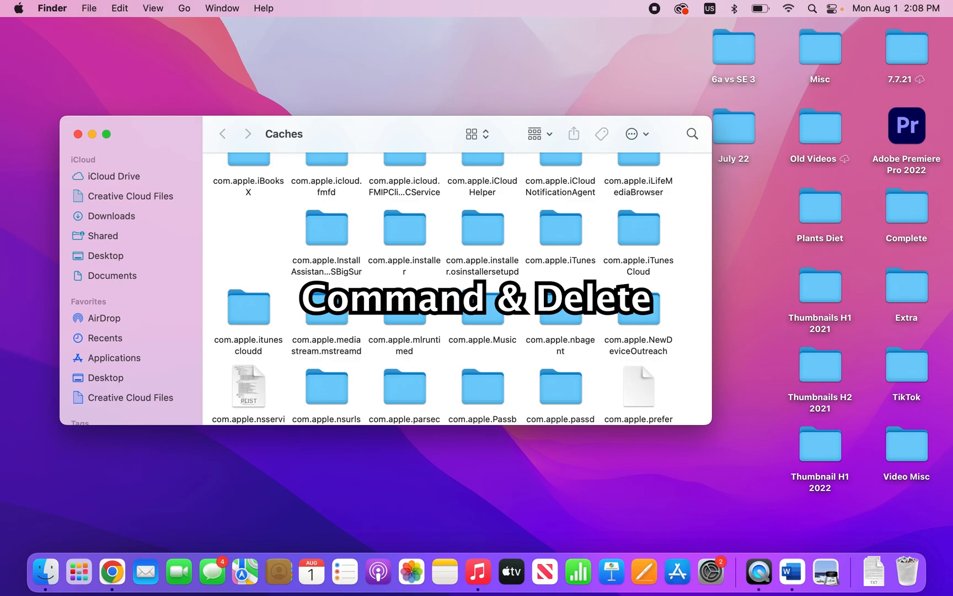
Empty the Trash from the Dock icon's context menu
{"action": "right_click", "coordinate": [907, 571]}
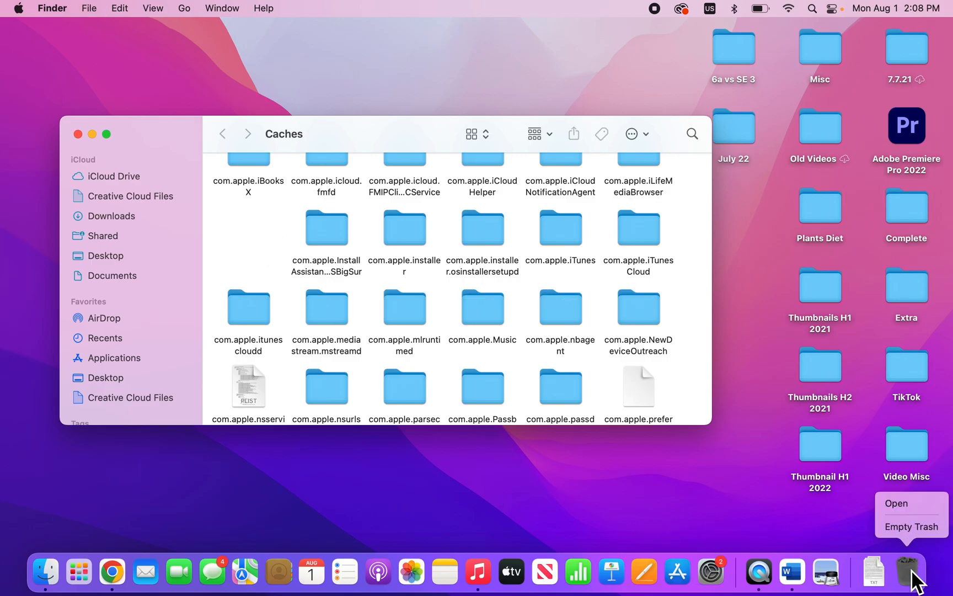
{"action": "mouse_move", "coordinate": [690, 487]}
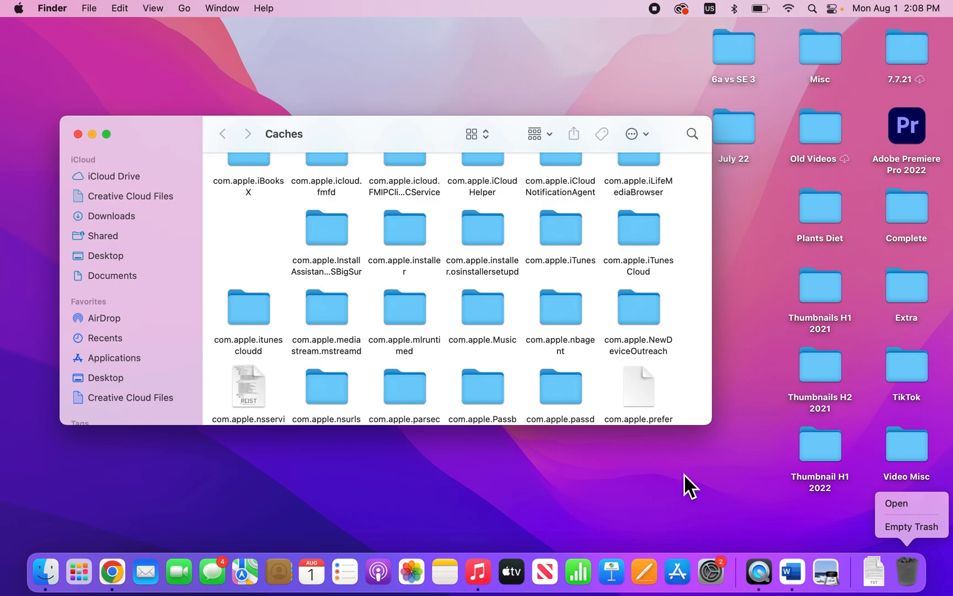
{"action": "mouse_move", "coordinate": [341, 346]}
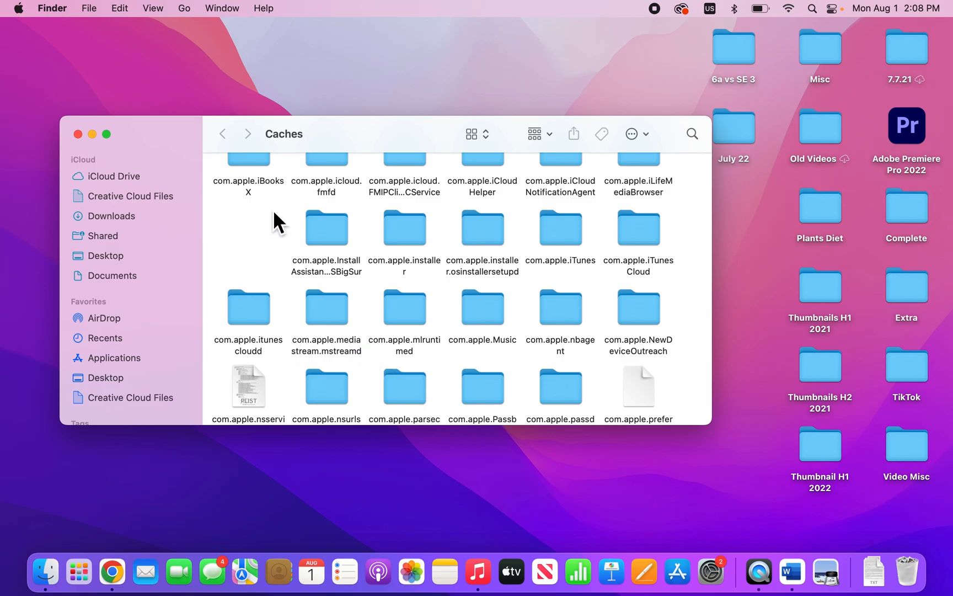
{"action": "scroll", "scroll_direction": "up", "scroll_amount": 3}
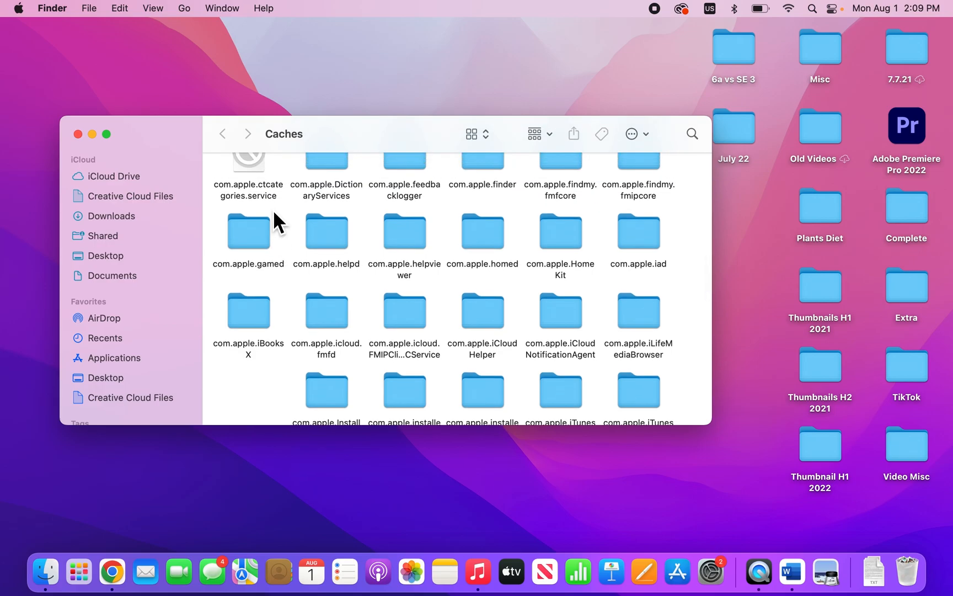